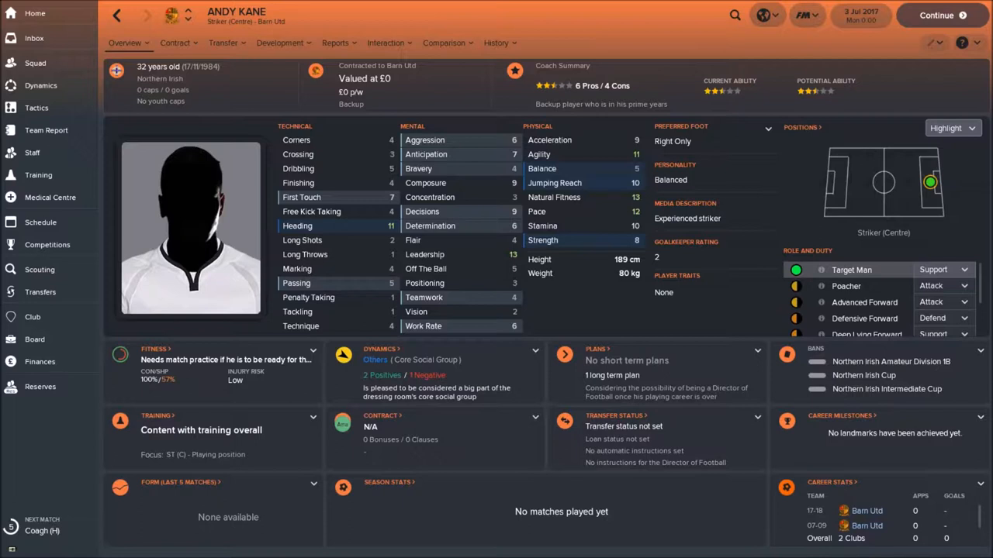
mouse_move(354, 131)
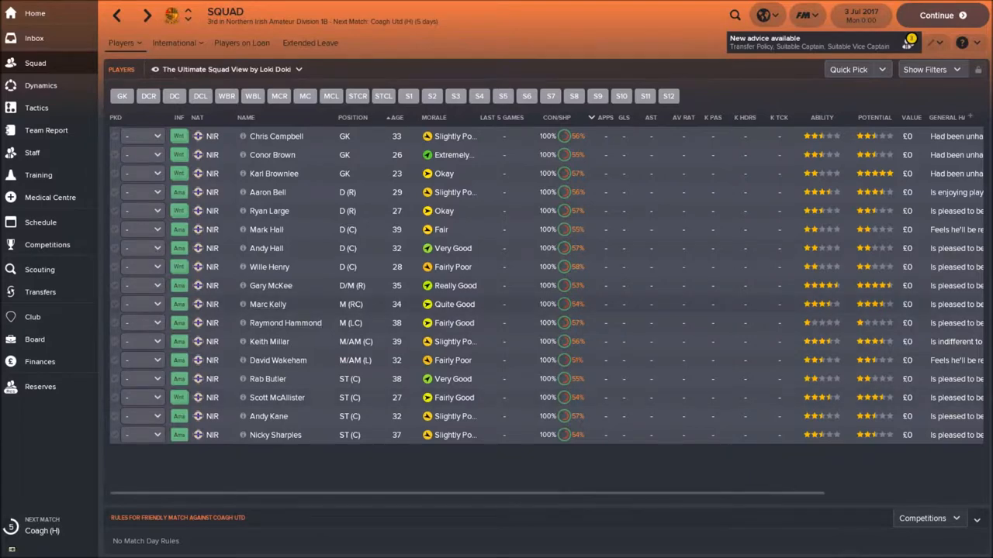
double_click(267, 304)
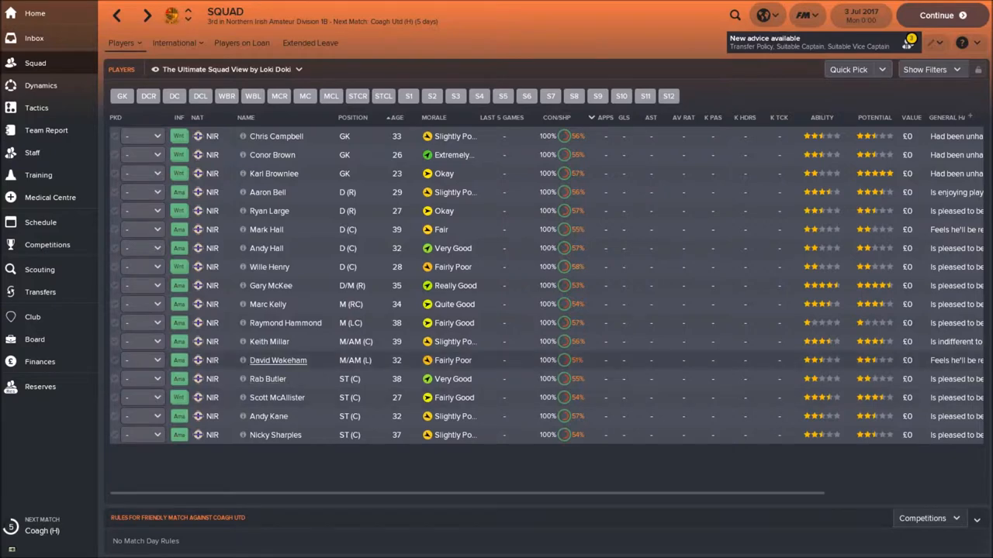
click(276, 360)
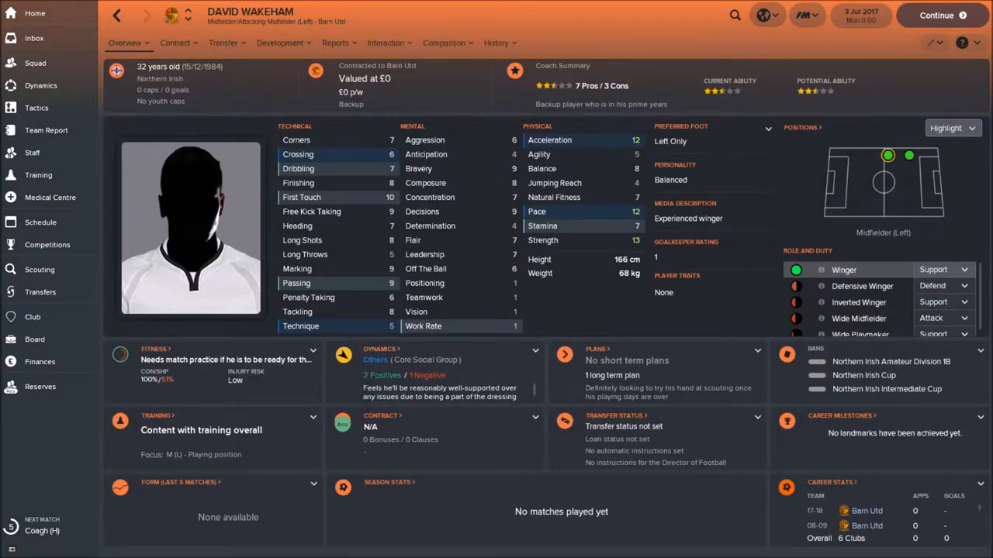
mouse_move(341, 422)
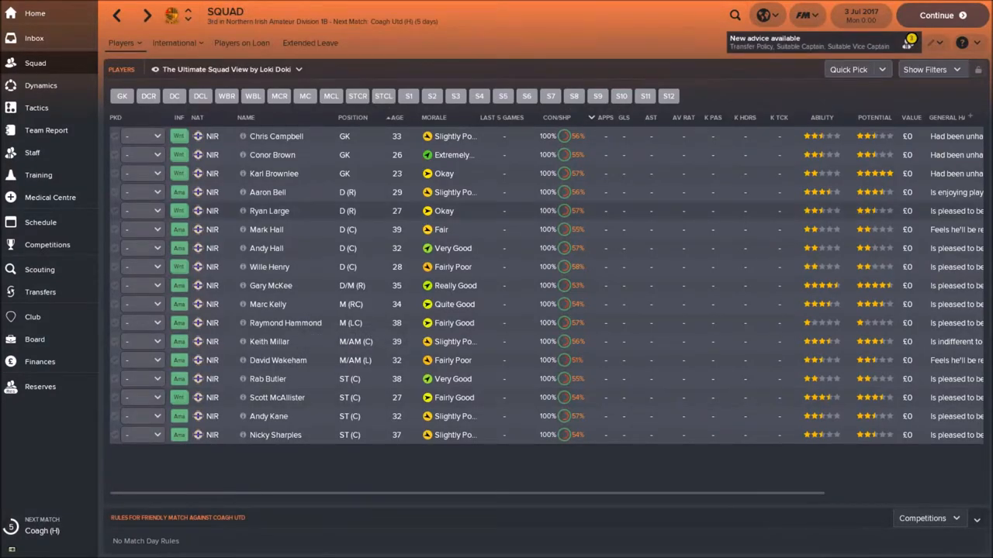
Bring up the Barn Utd staff overview with coaching, recruitment and medical team counts
double_click(267, 193)
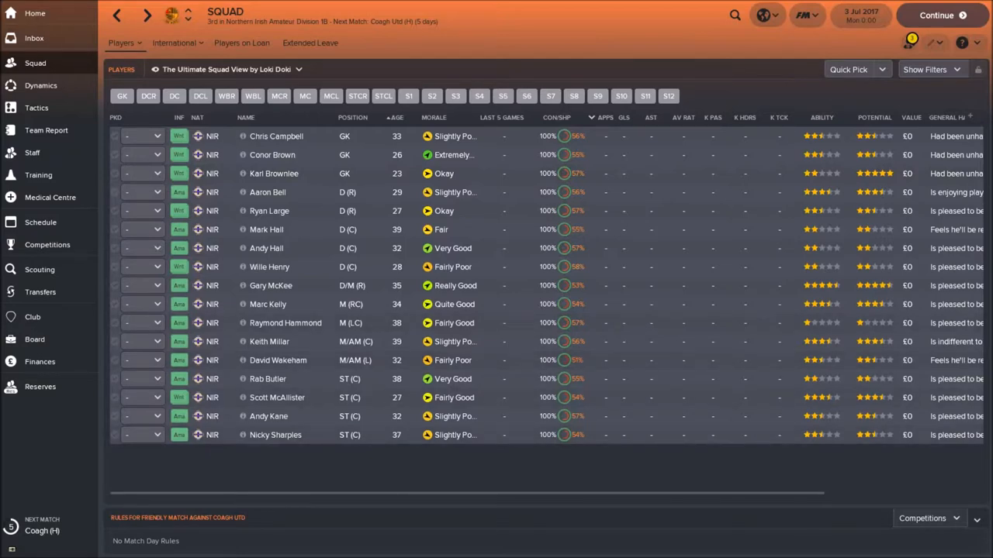
double_click(276, 435)
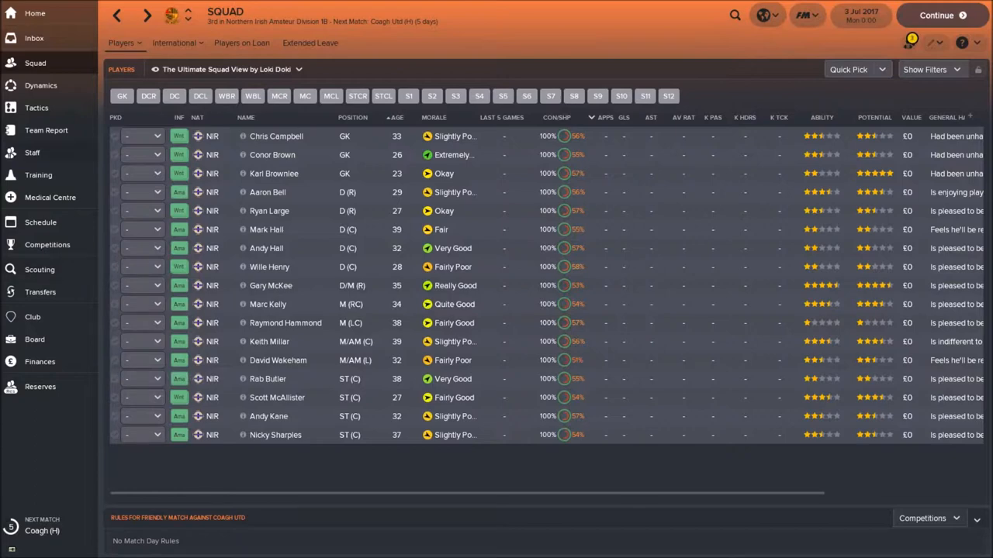
click(32, 152)
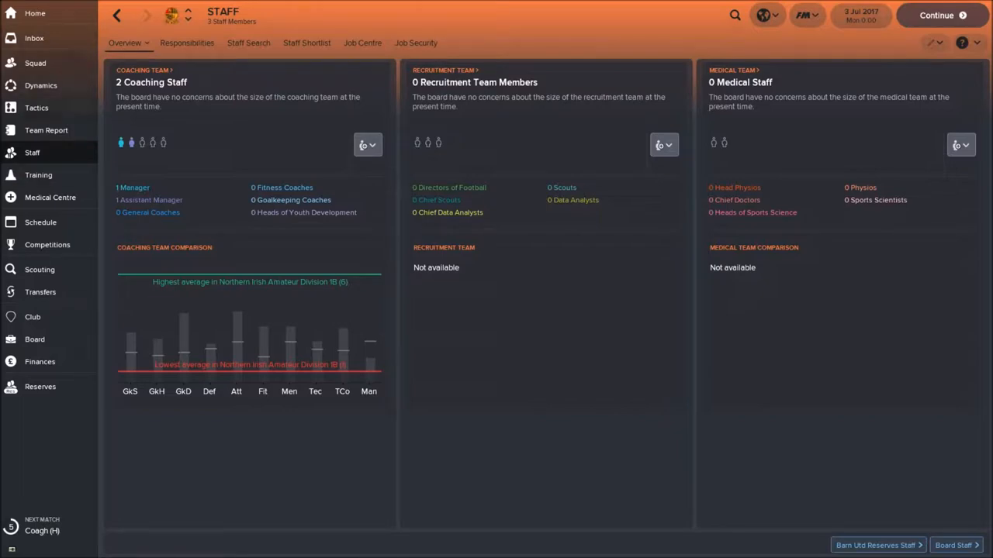
Show squad dynamics: match cohesion, dressing room atmosphere and social groups
click(40, 86)
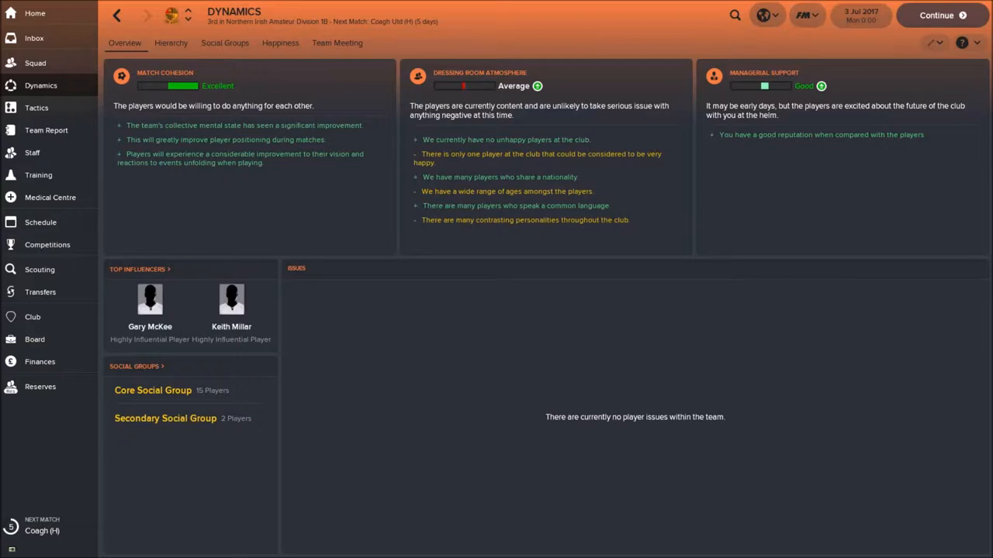
click(34, 62)
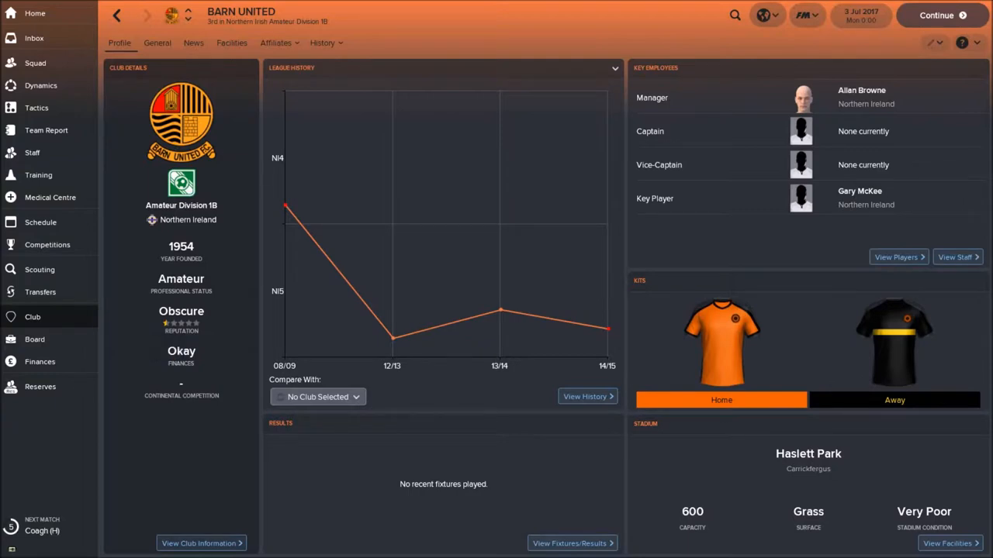
mouse_move(180, 247)
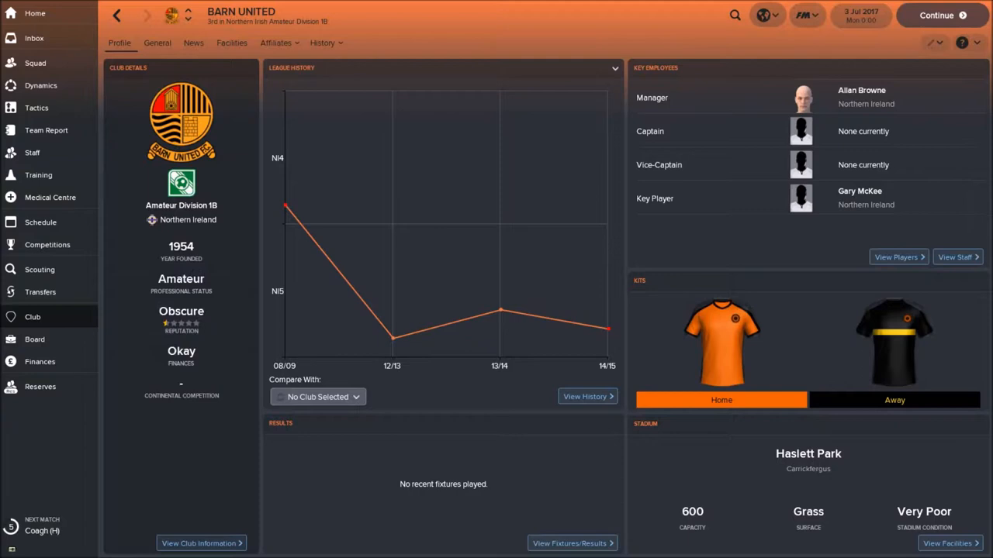
mouse_move(499, 310)
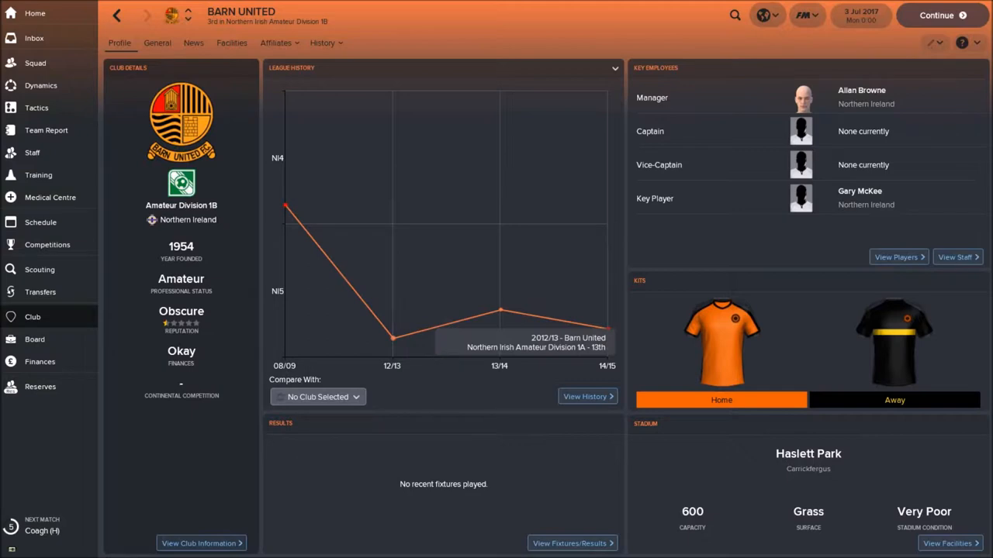
mouse_move(500, 310)
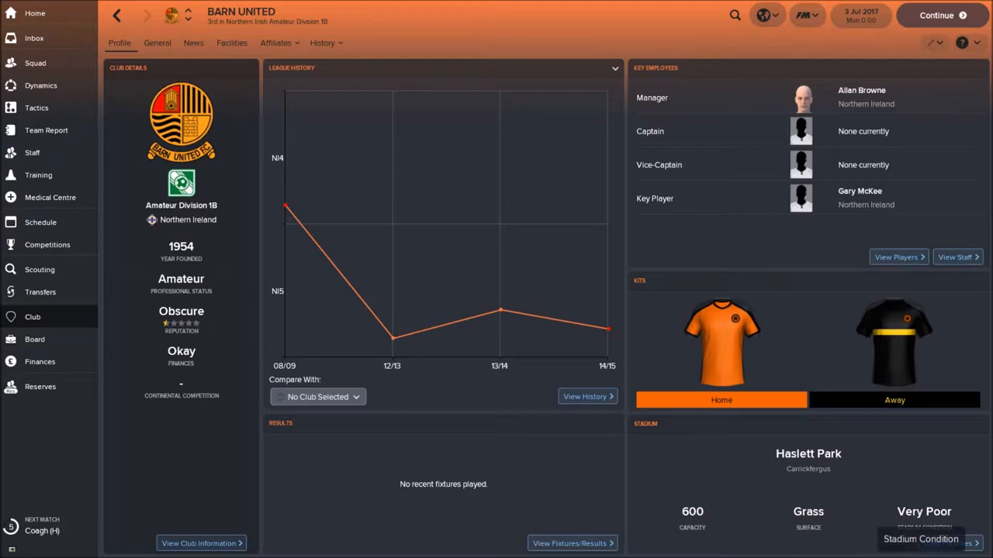
mouse_move(947, 543)
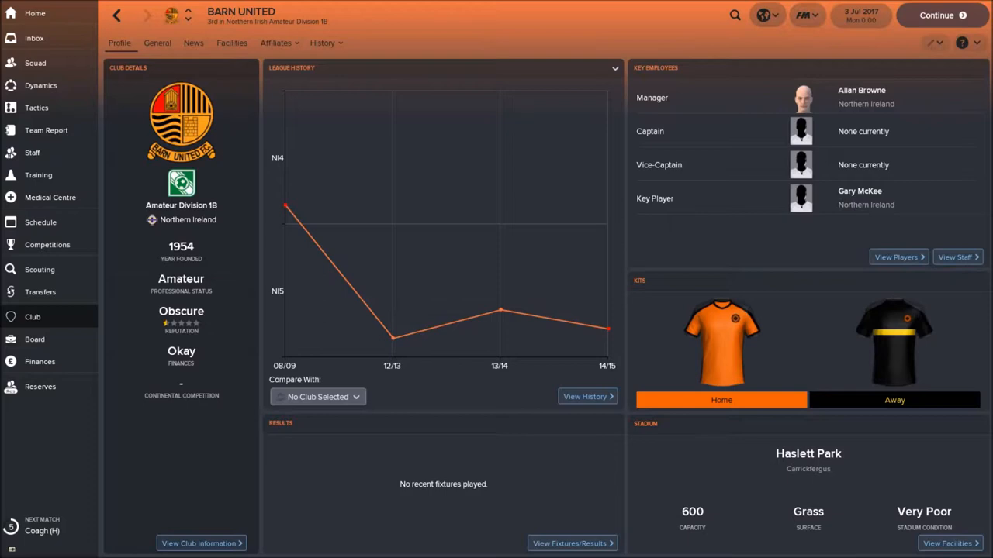
Show the Barn United Reserves squad list with positions, height, weight and age
click(34, 338)
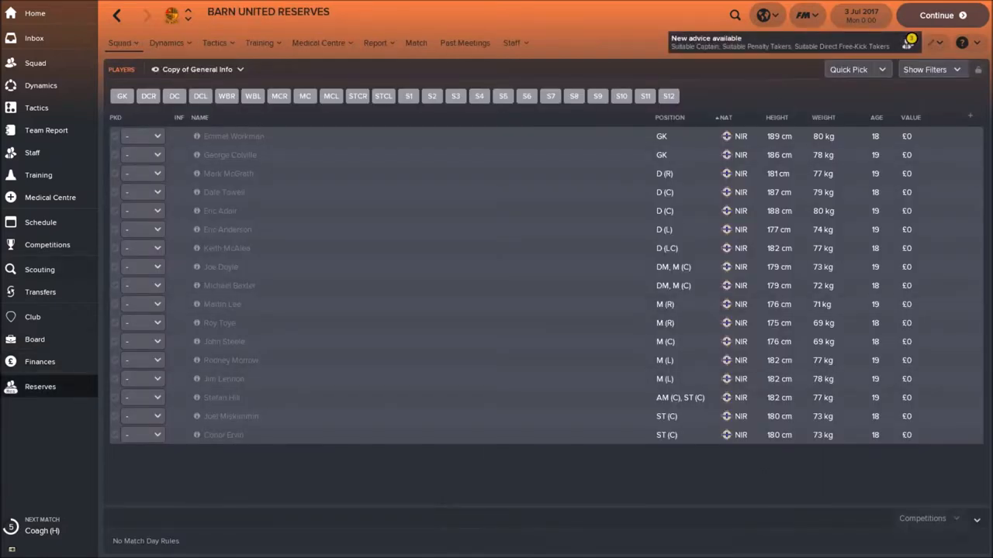
View the Northern Irish Amateur Division 1B page and season preview, then return to the competitions overview
click(33, 316)
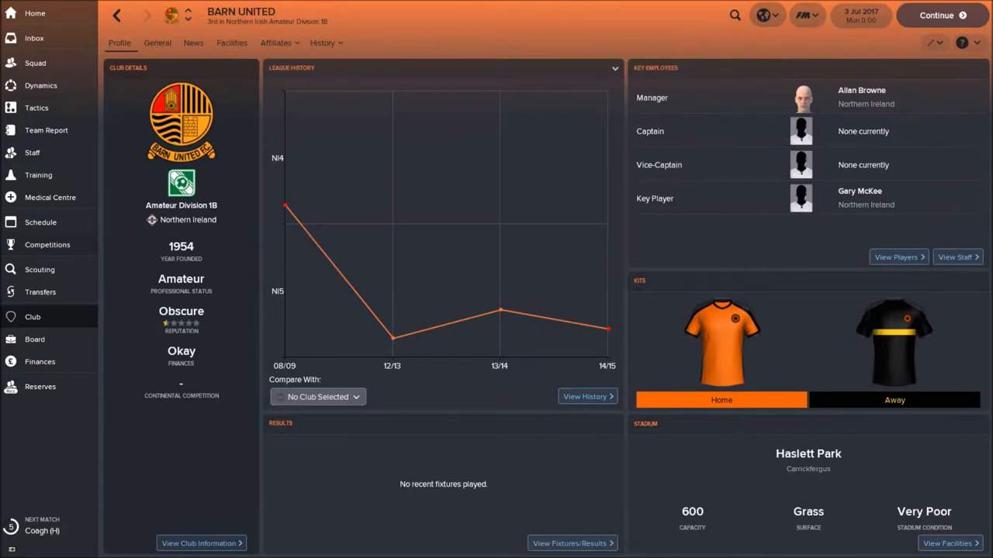
click(46, 245)
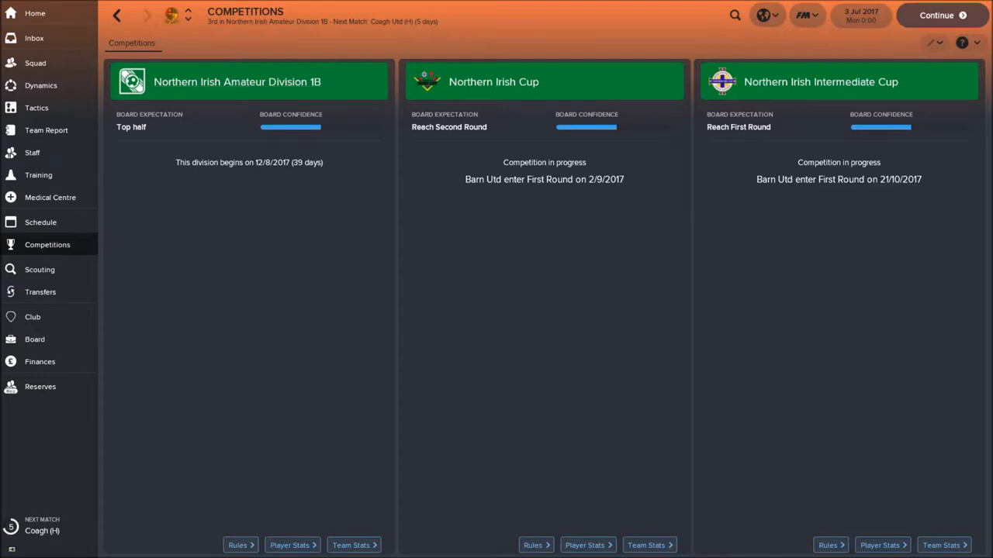
click(236, 81)
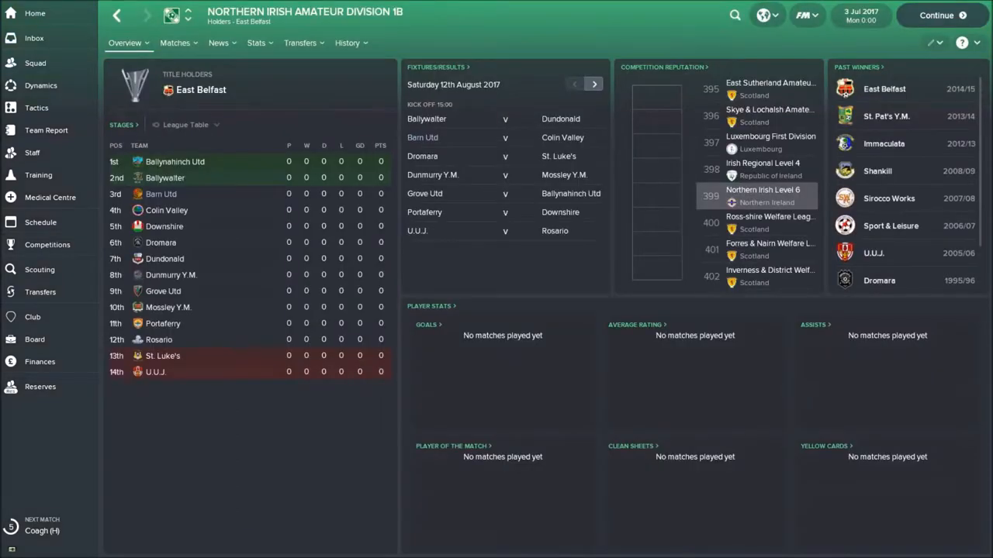
click(124, 43)
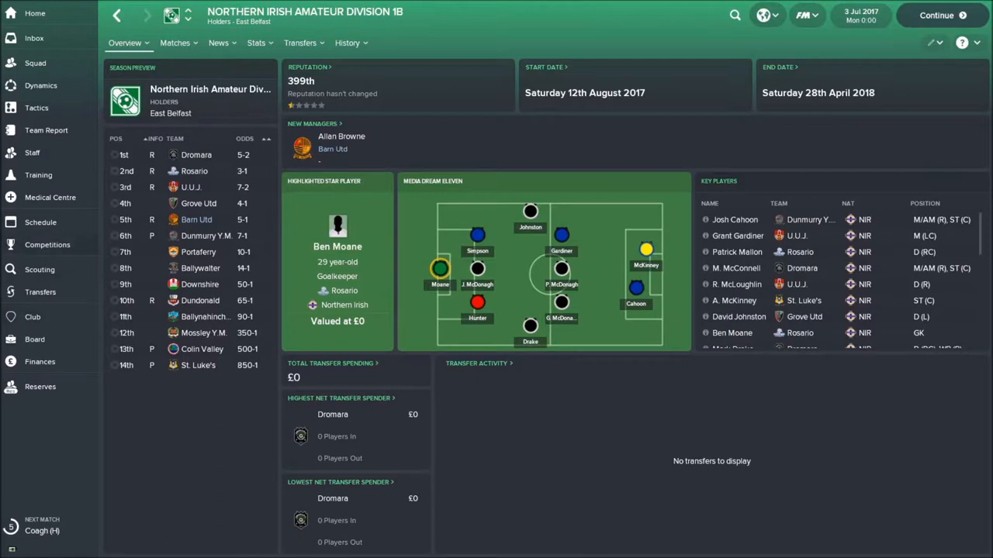
click(46, 245)
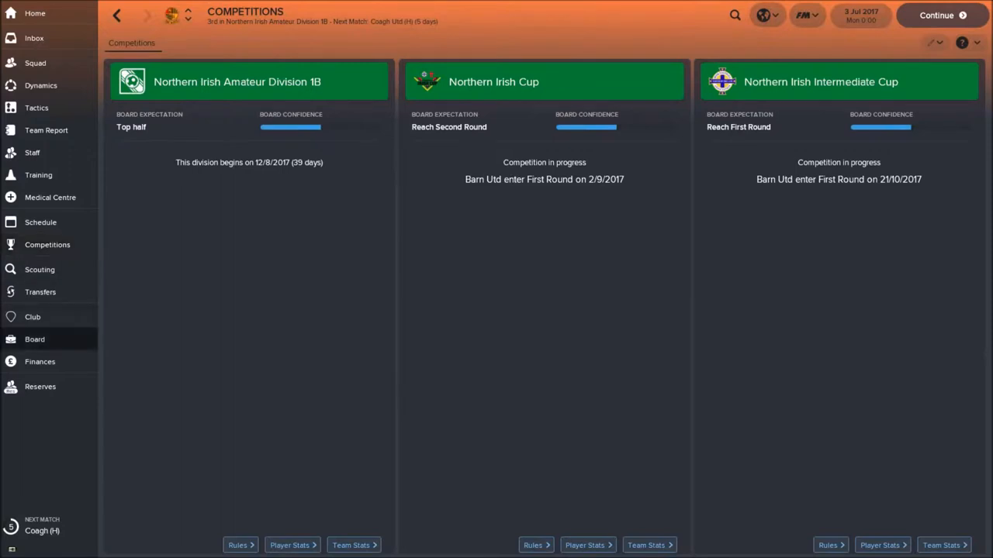
Go from the board's job security summary to its Competition Performance confidence page
click(34, 338)
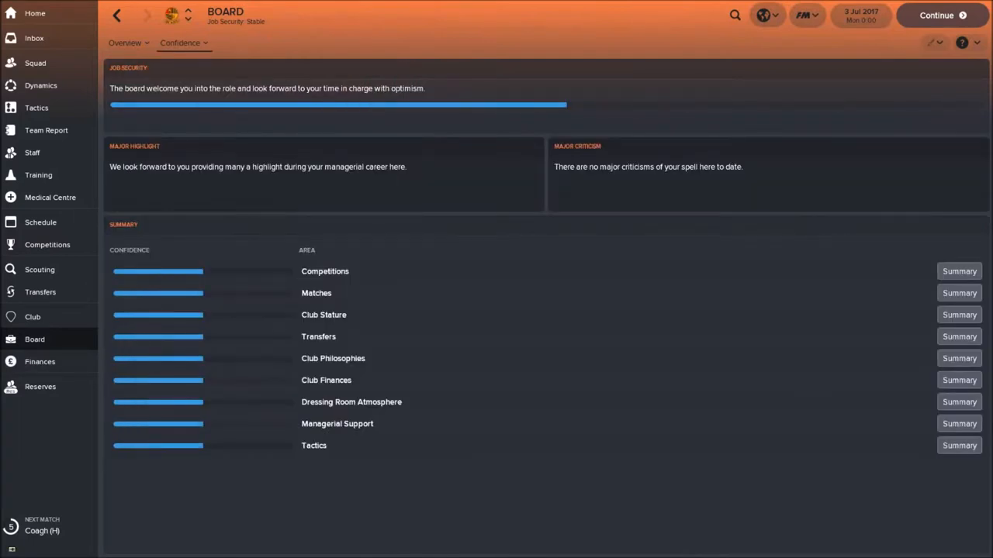
click(124, 43)
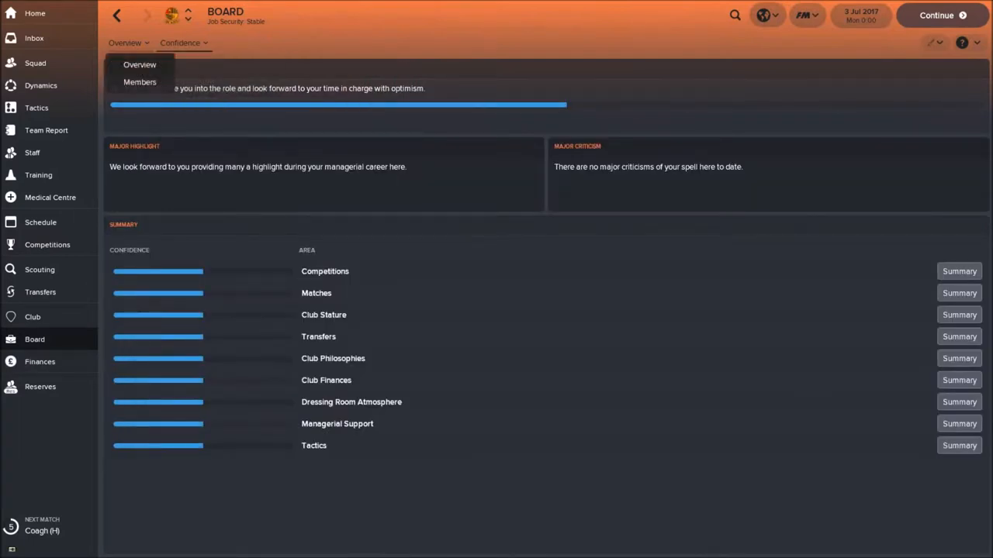
click(183, 43)
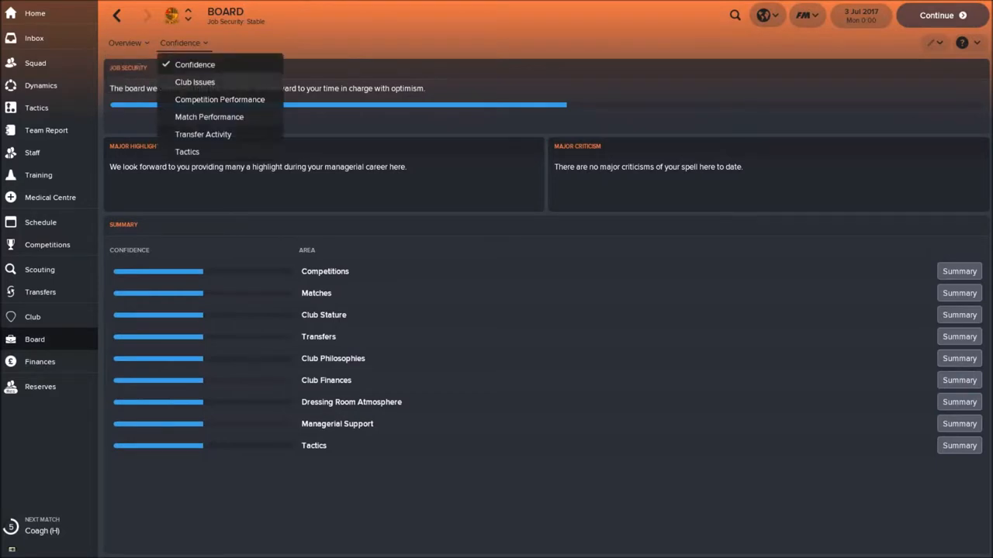
click(220, 99)
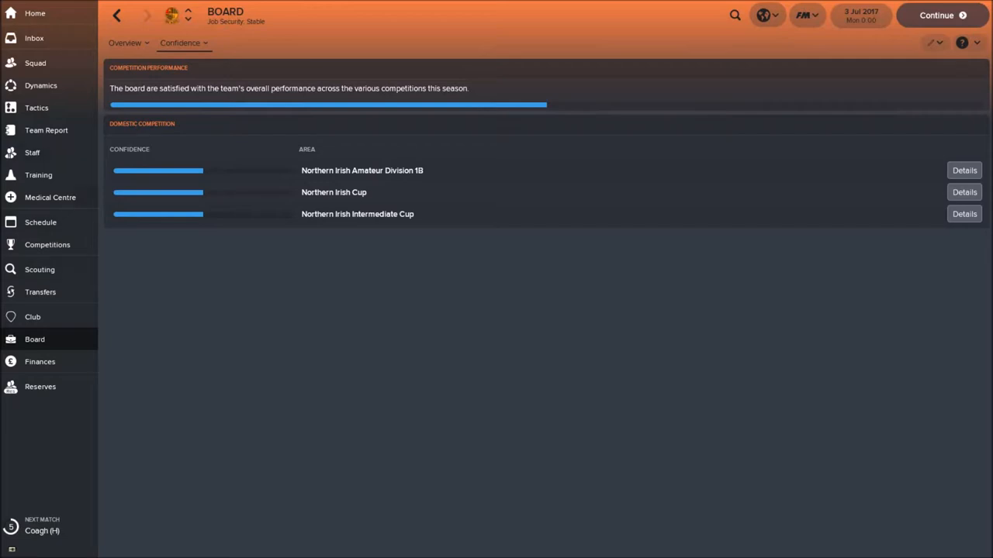
click(41, 222)
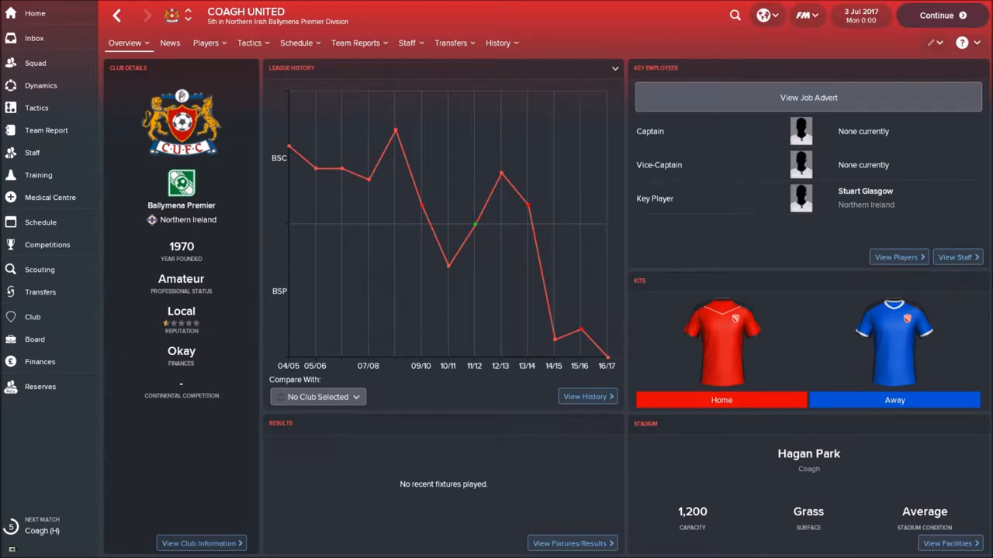
click(146, 16)
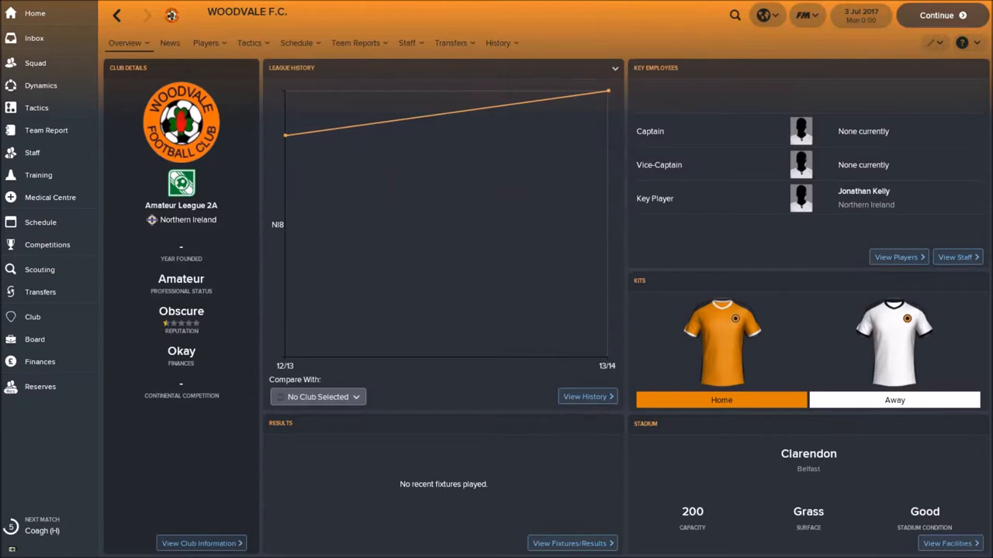
click(41, 222)
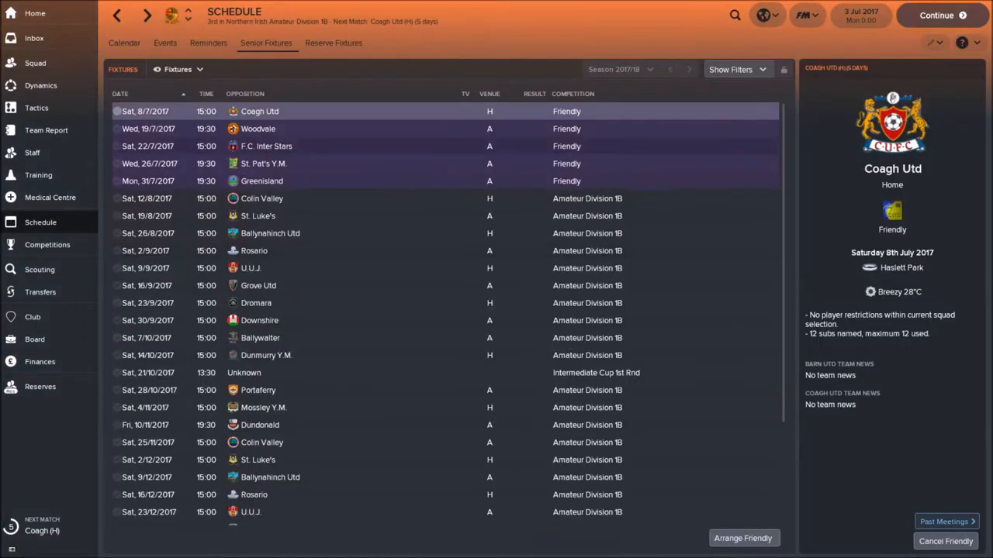
click(267, 146)
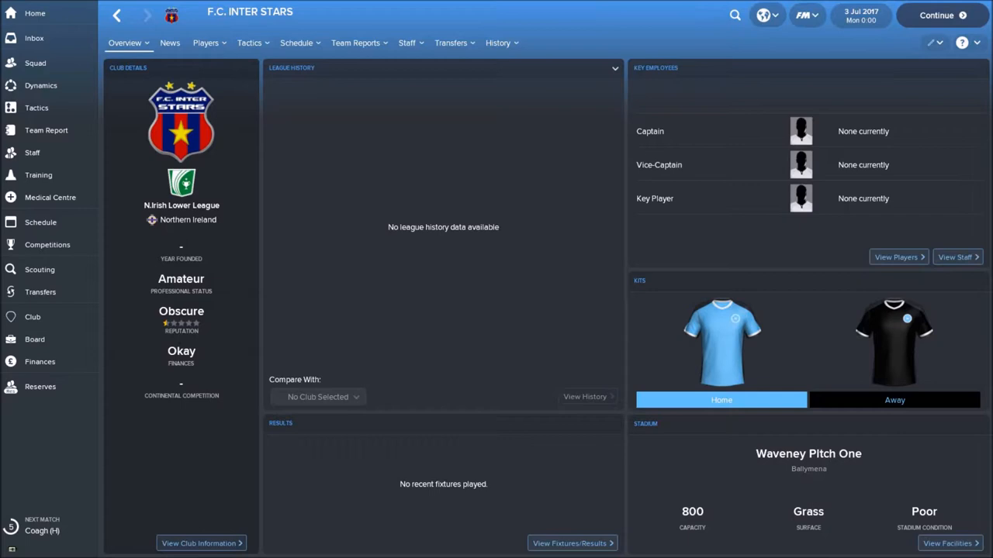
click(40, 222)
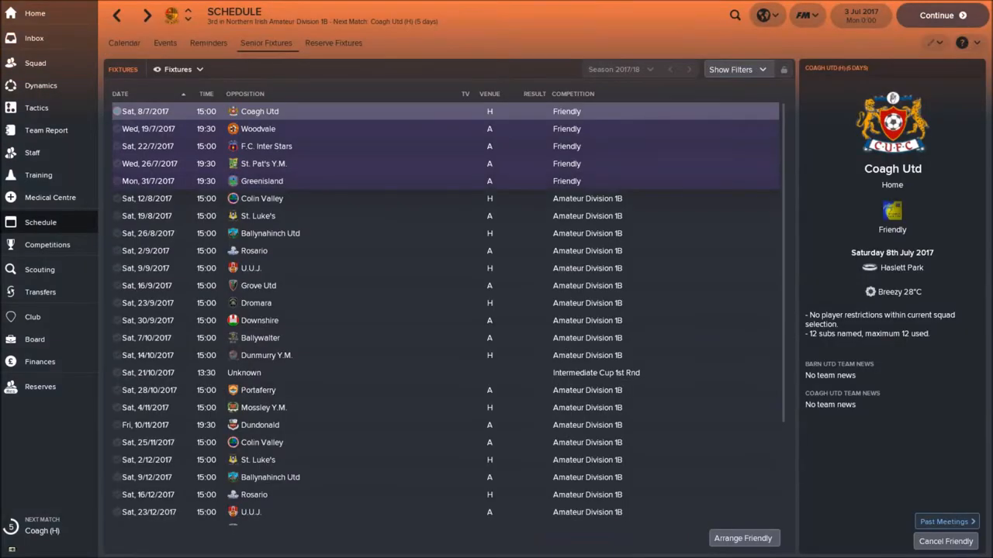
click(264, 164)
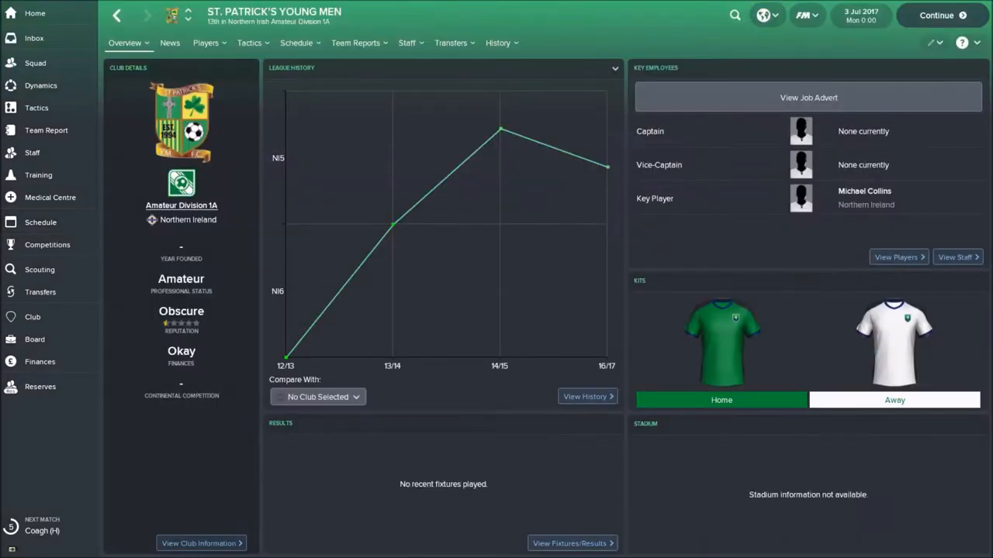
mouse_move(182, 205)
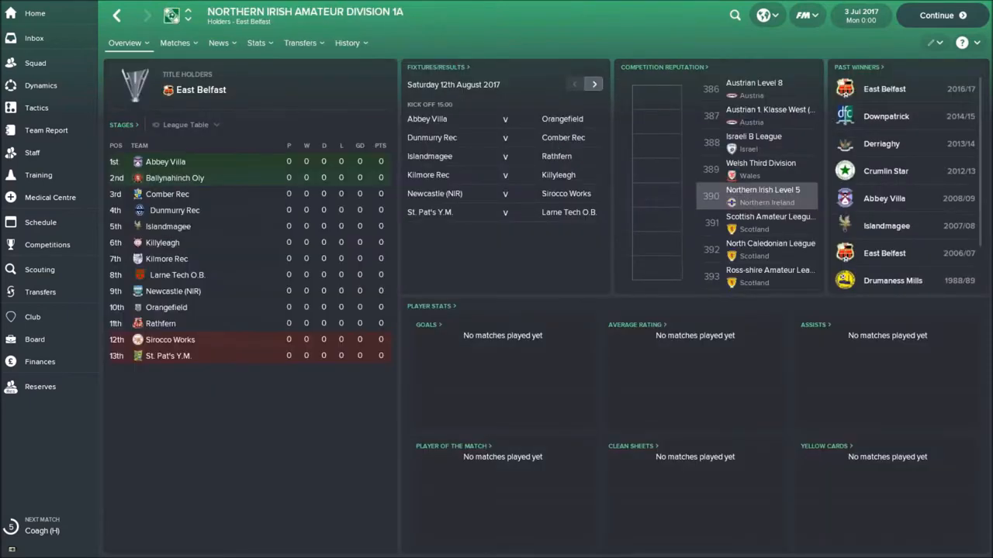
click(167, 355)
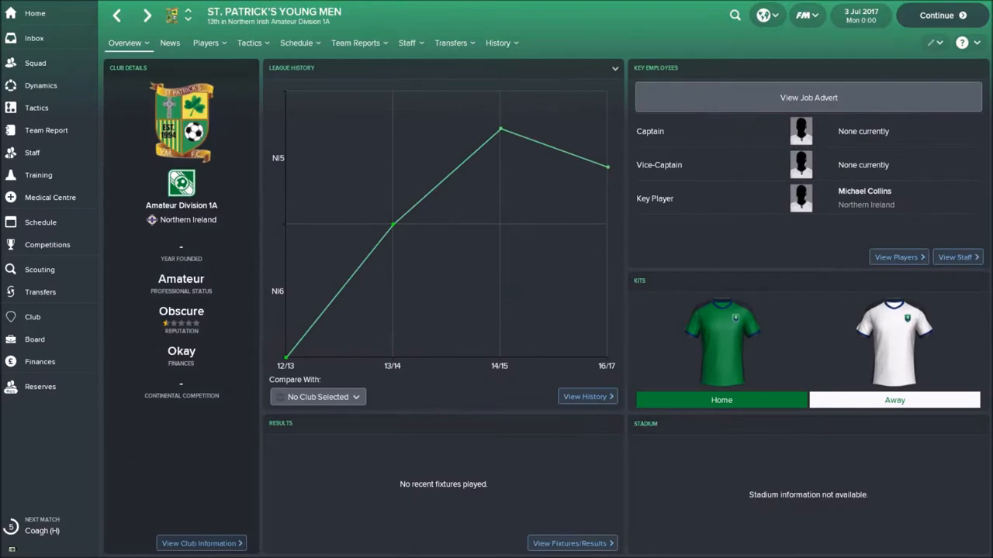
click(40, 221)
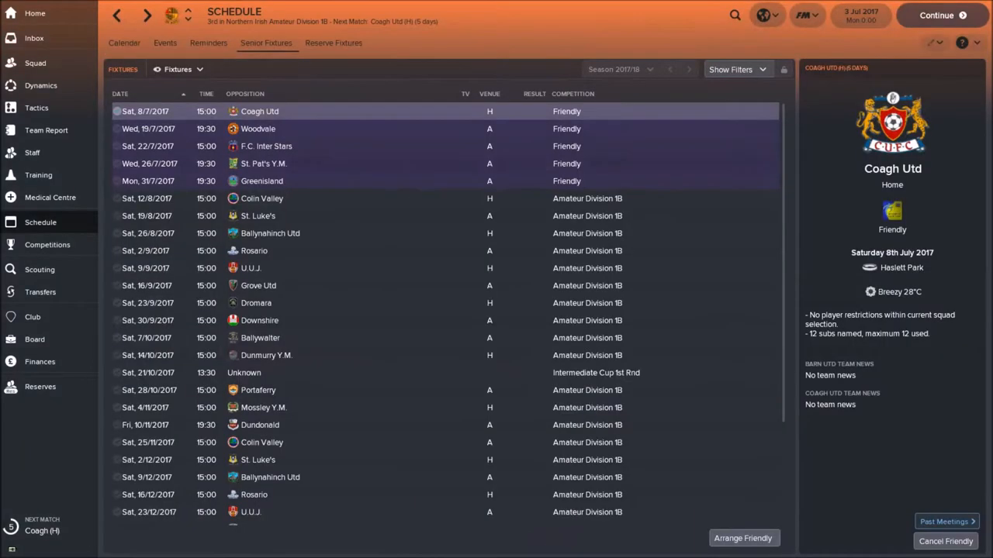
click(261, 180)
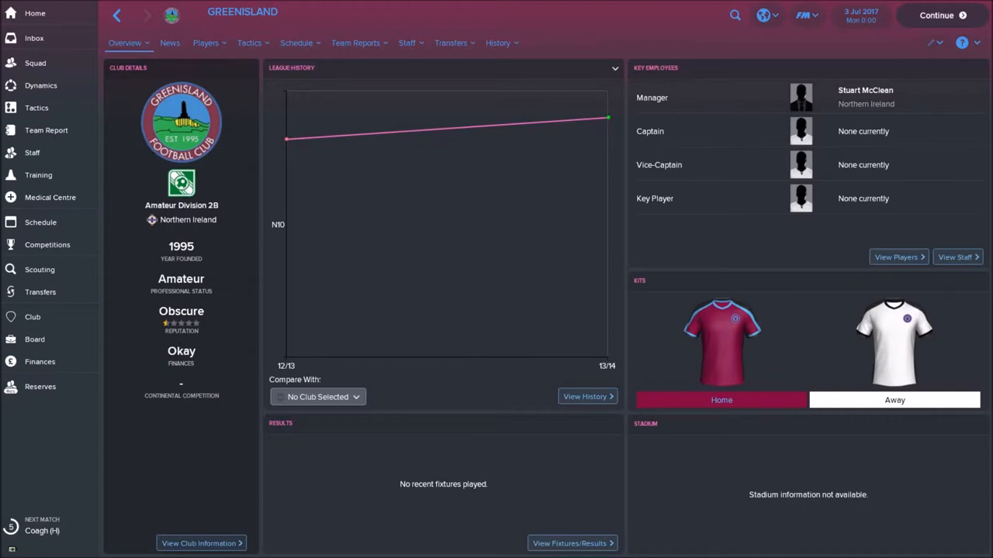
click(204, 44)
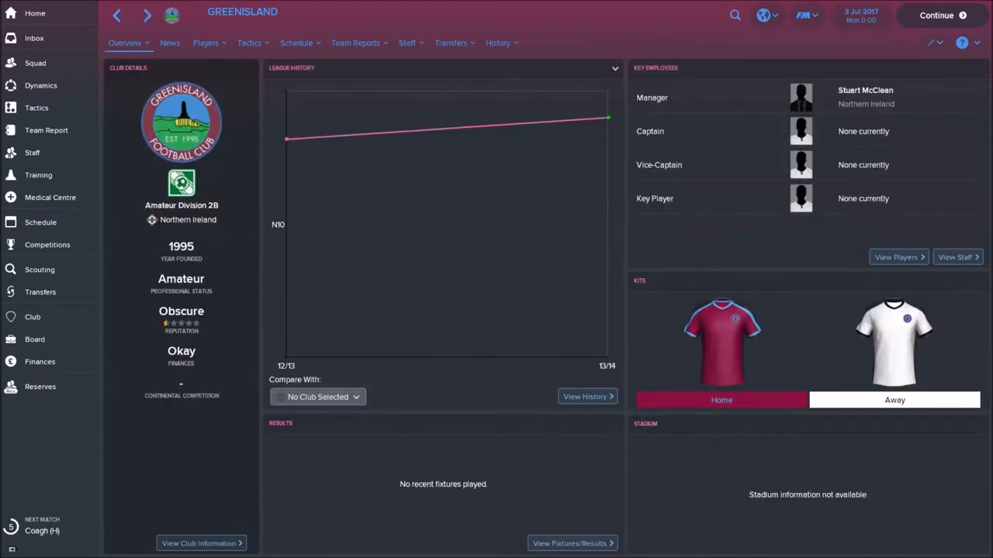
click(41, 223)
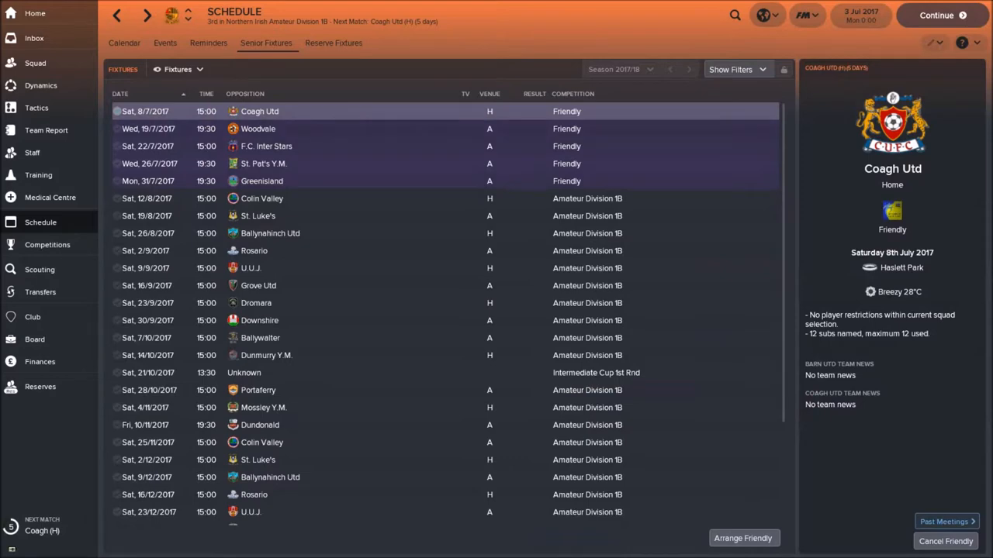
click(261, 198)
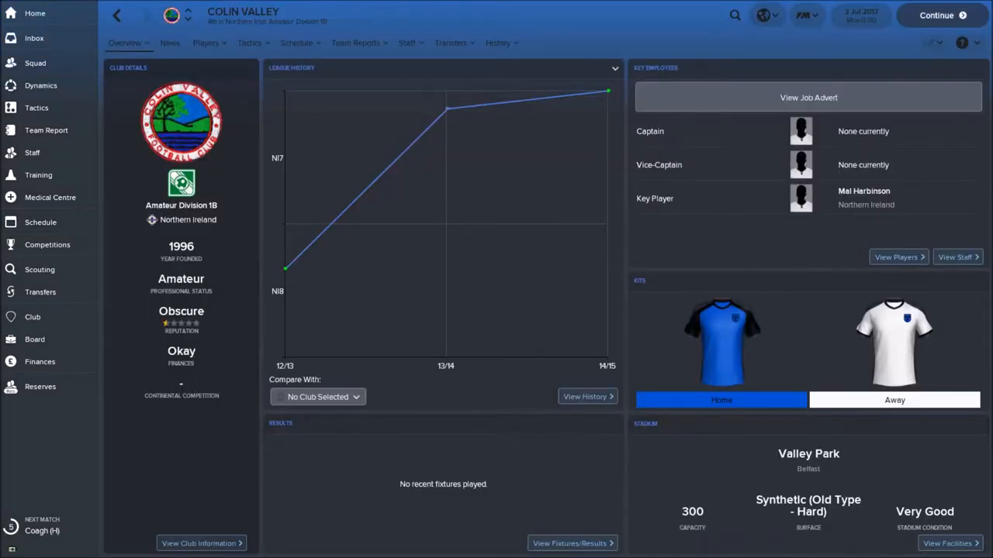
click(41, 221)
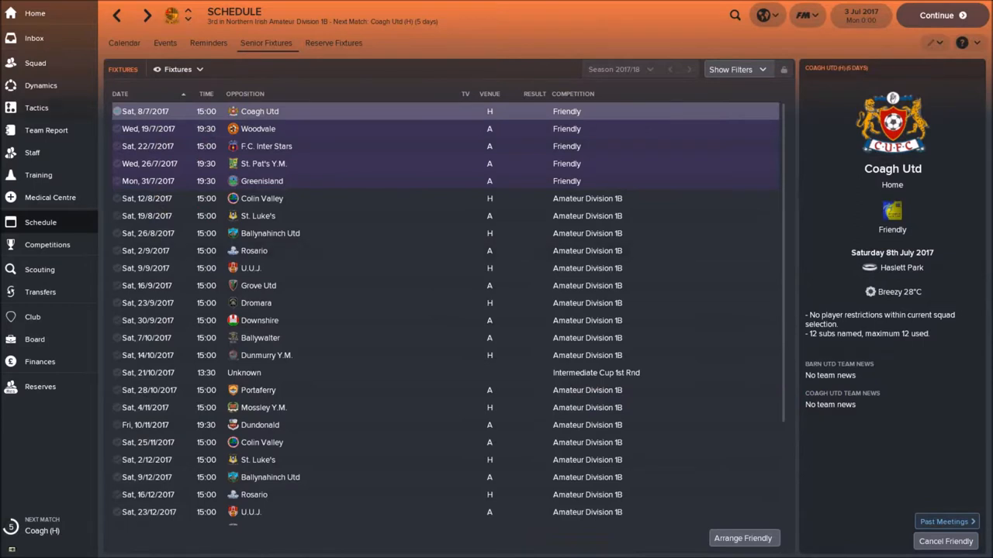
mouse_move(47, 130)
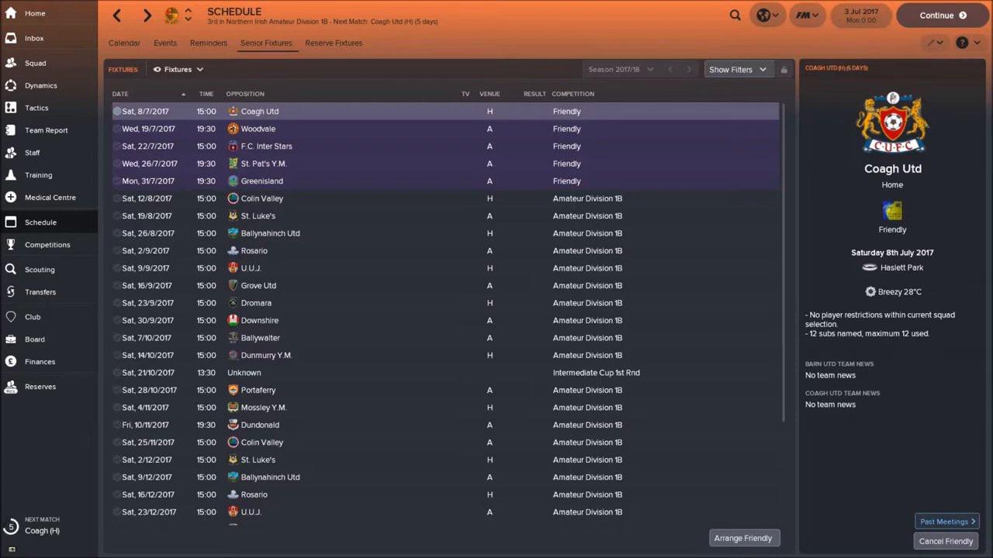
mouse_move(270, 233)
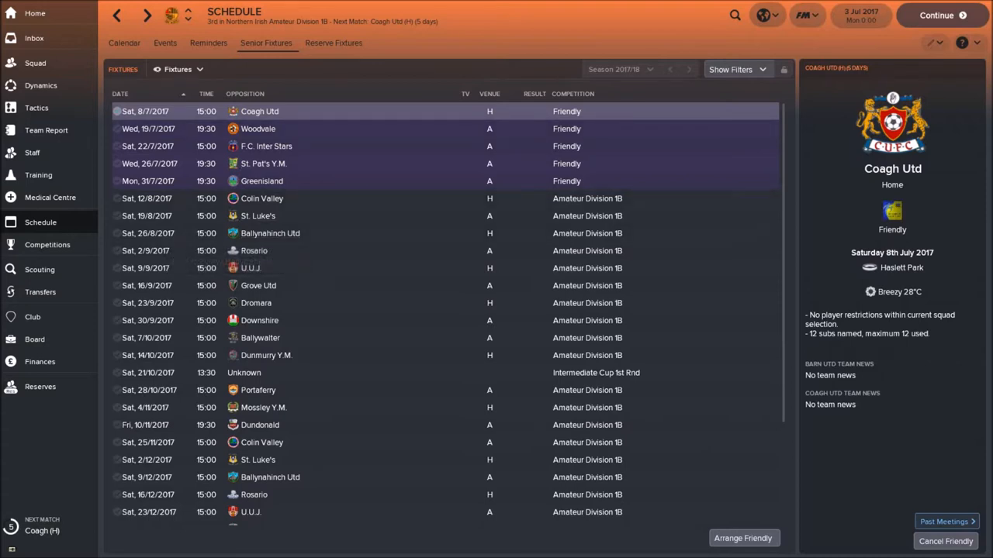
mouse_move(271, 22)
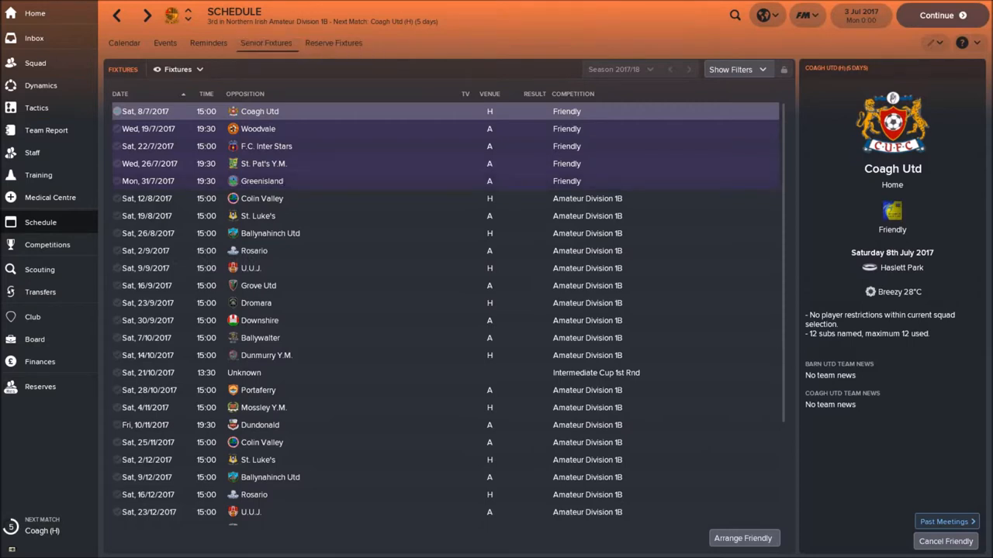
Search 'carrick', pick Carrick Rangers and list its players with positions and values
text(carr)
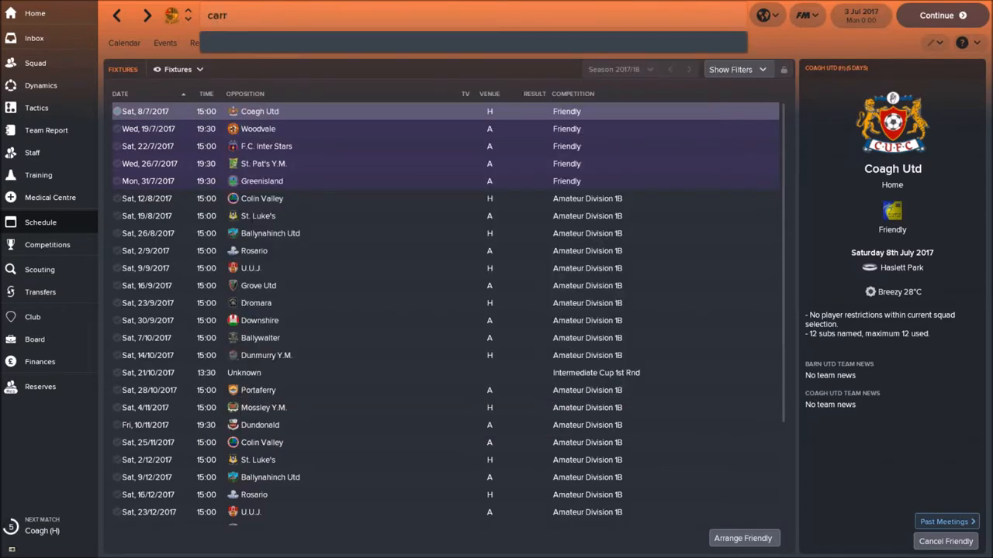
text(ick)
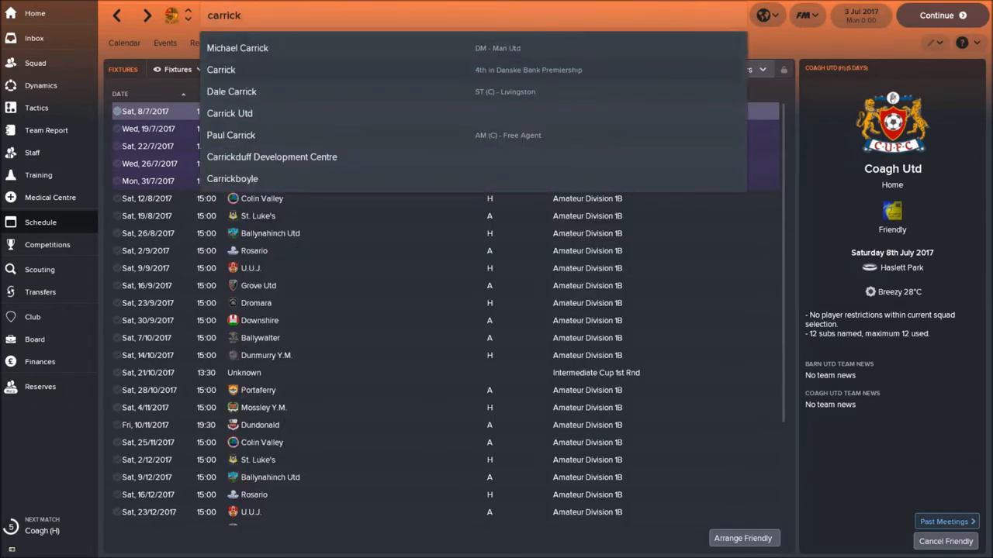
click(221, 70)
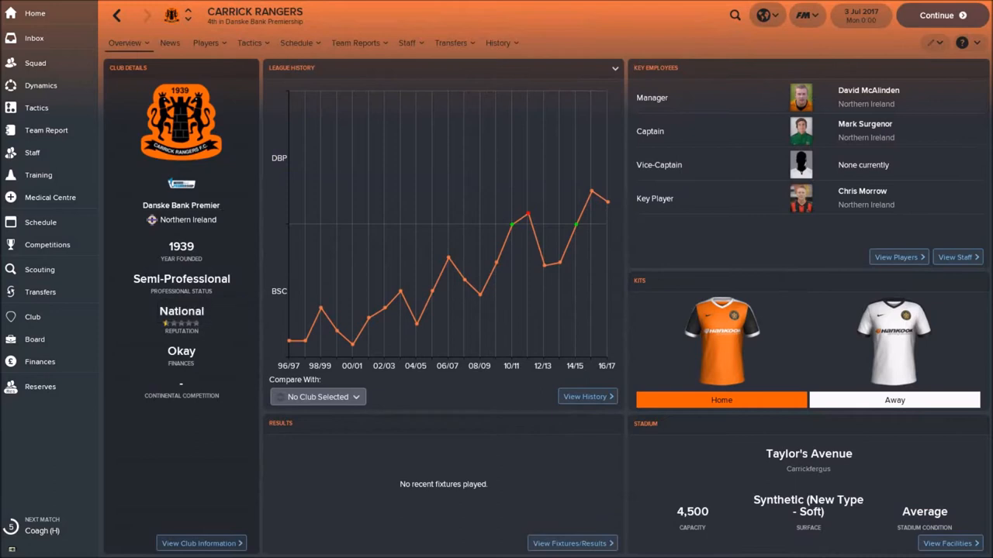
click(204, 43)
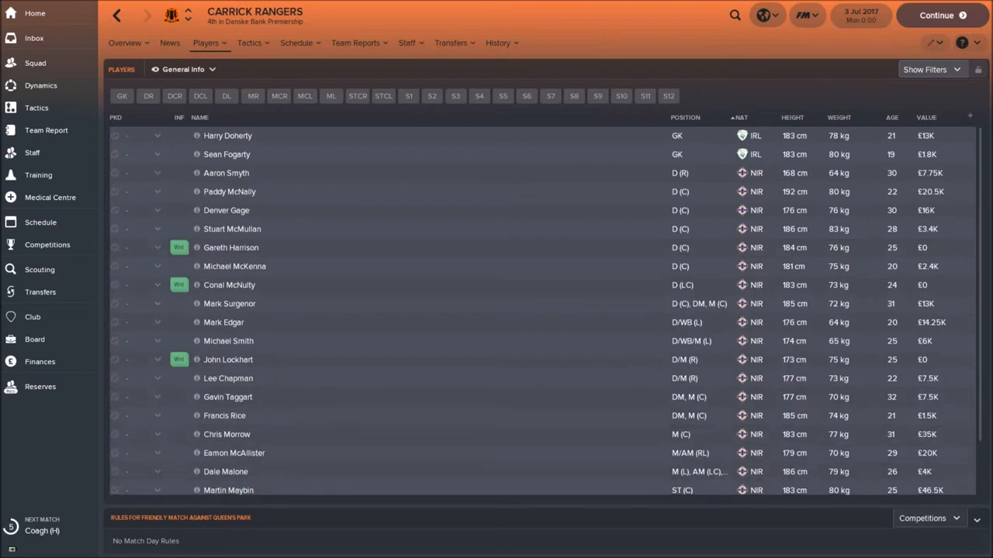
scroll(down, 3)
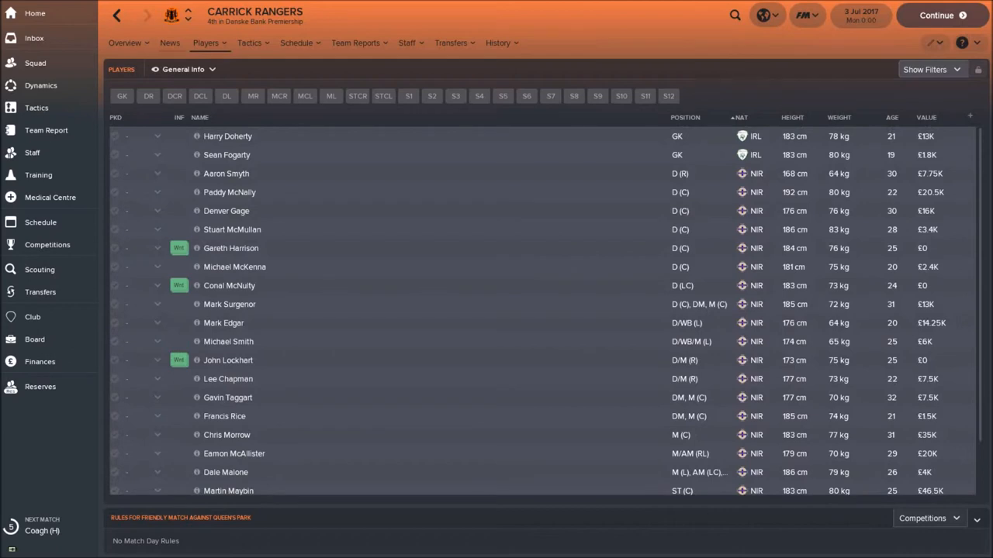
View the Danske Bank Premiership table and board confidence, then return to Barn United's club profile
click(124, 43)
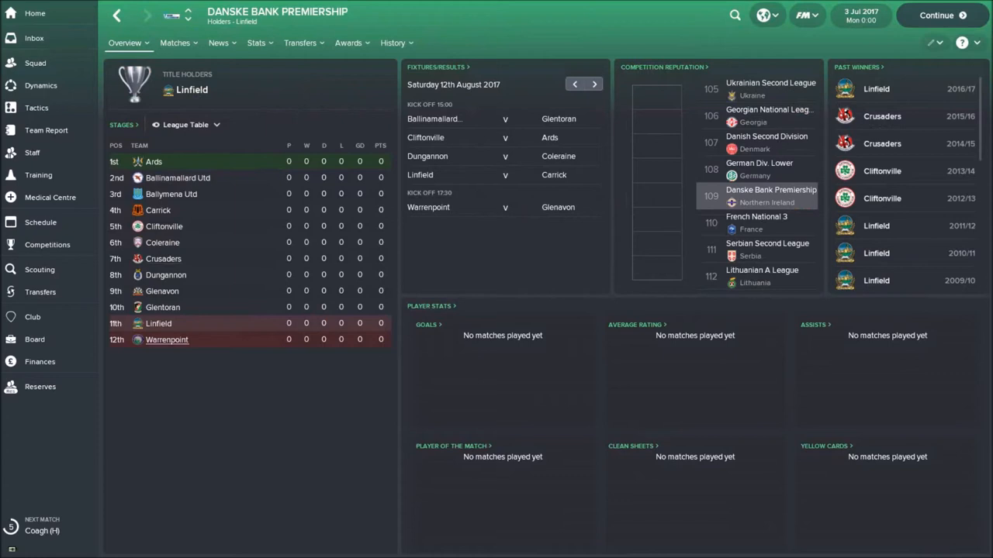
mouse_move(171, 194)
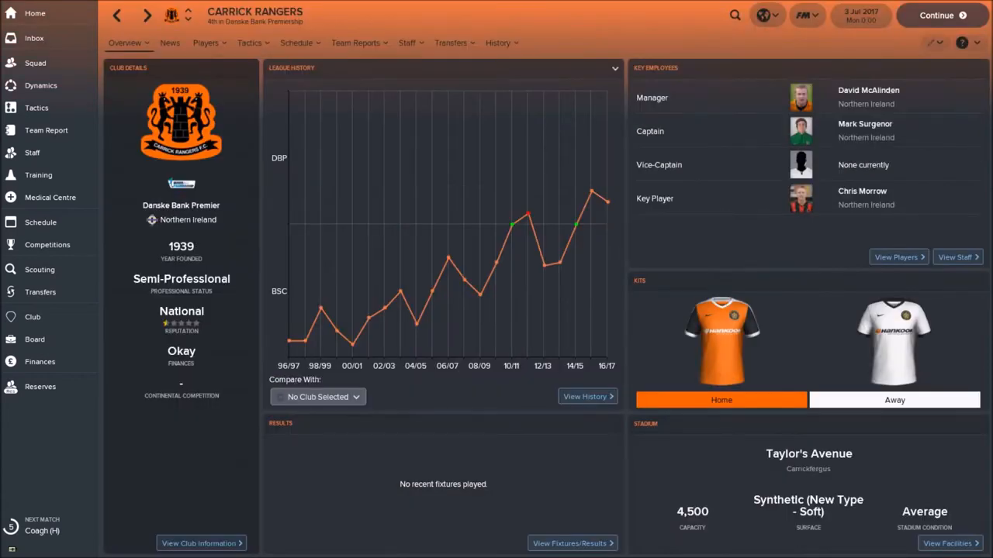
click(34, 338)
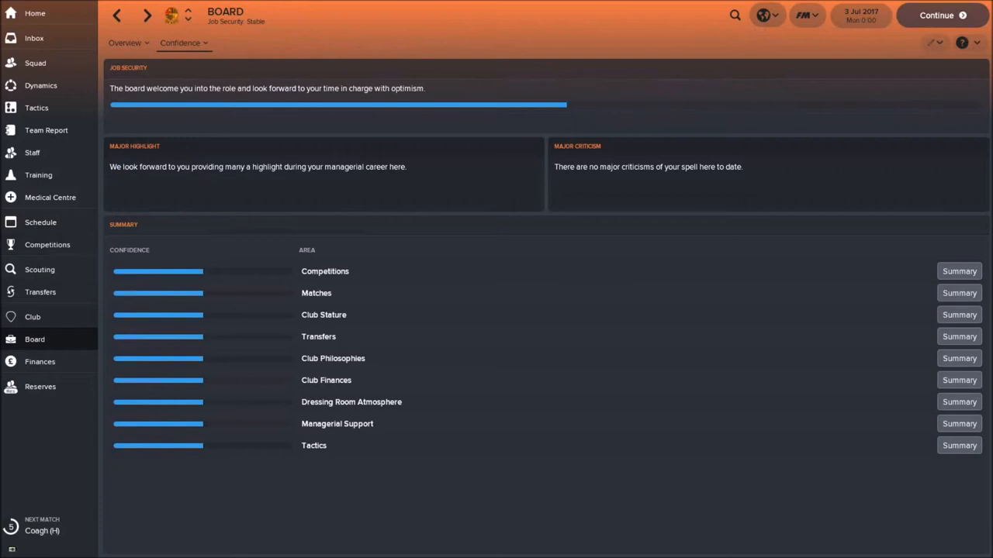
click(33, 317)
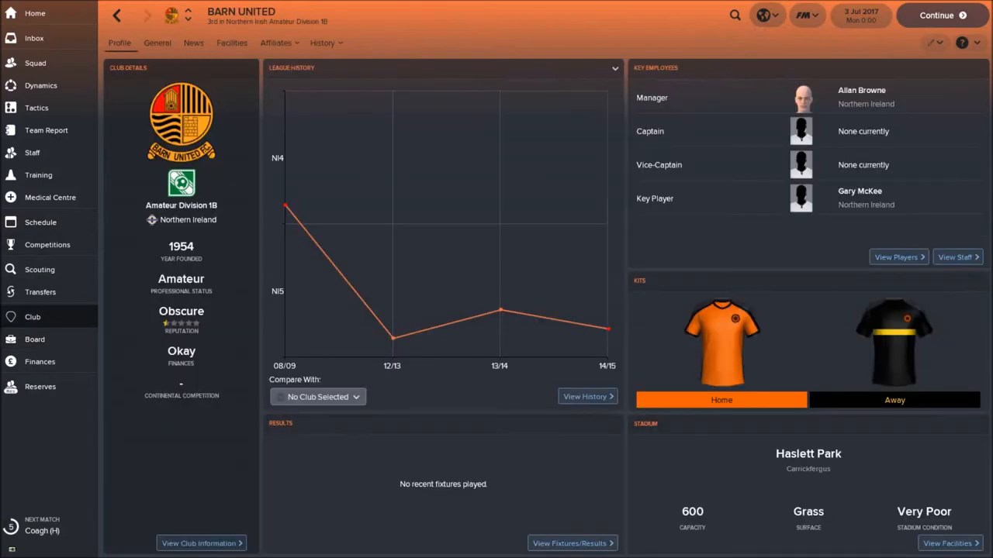